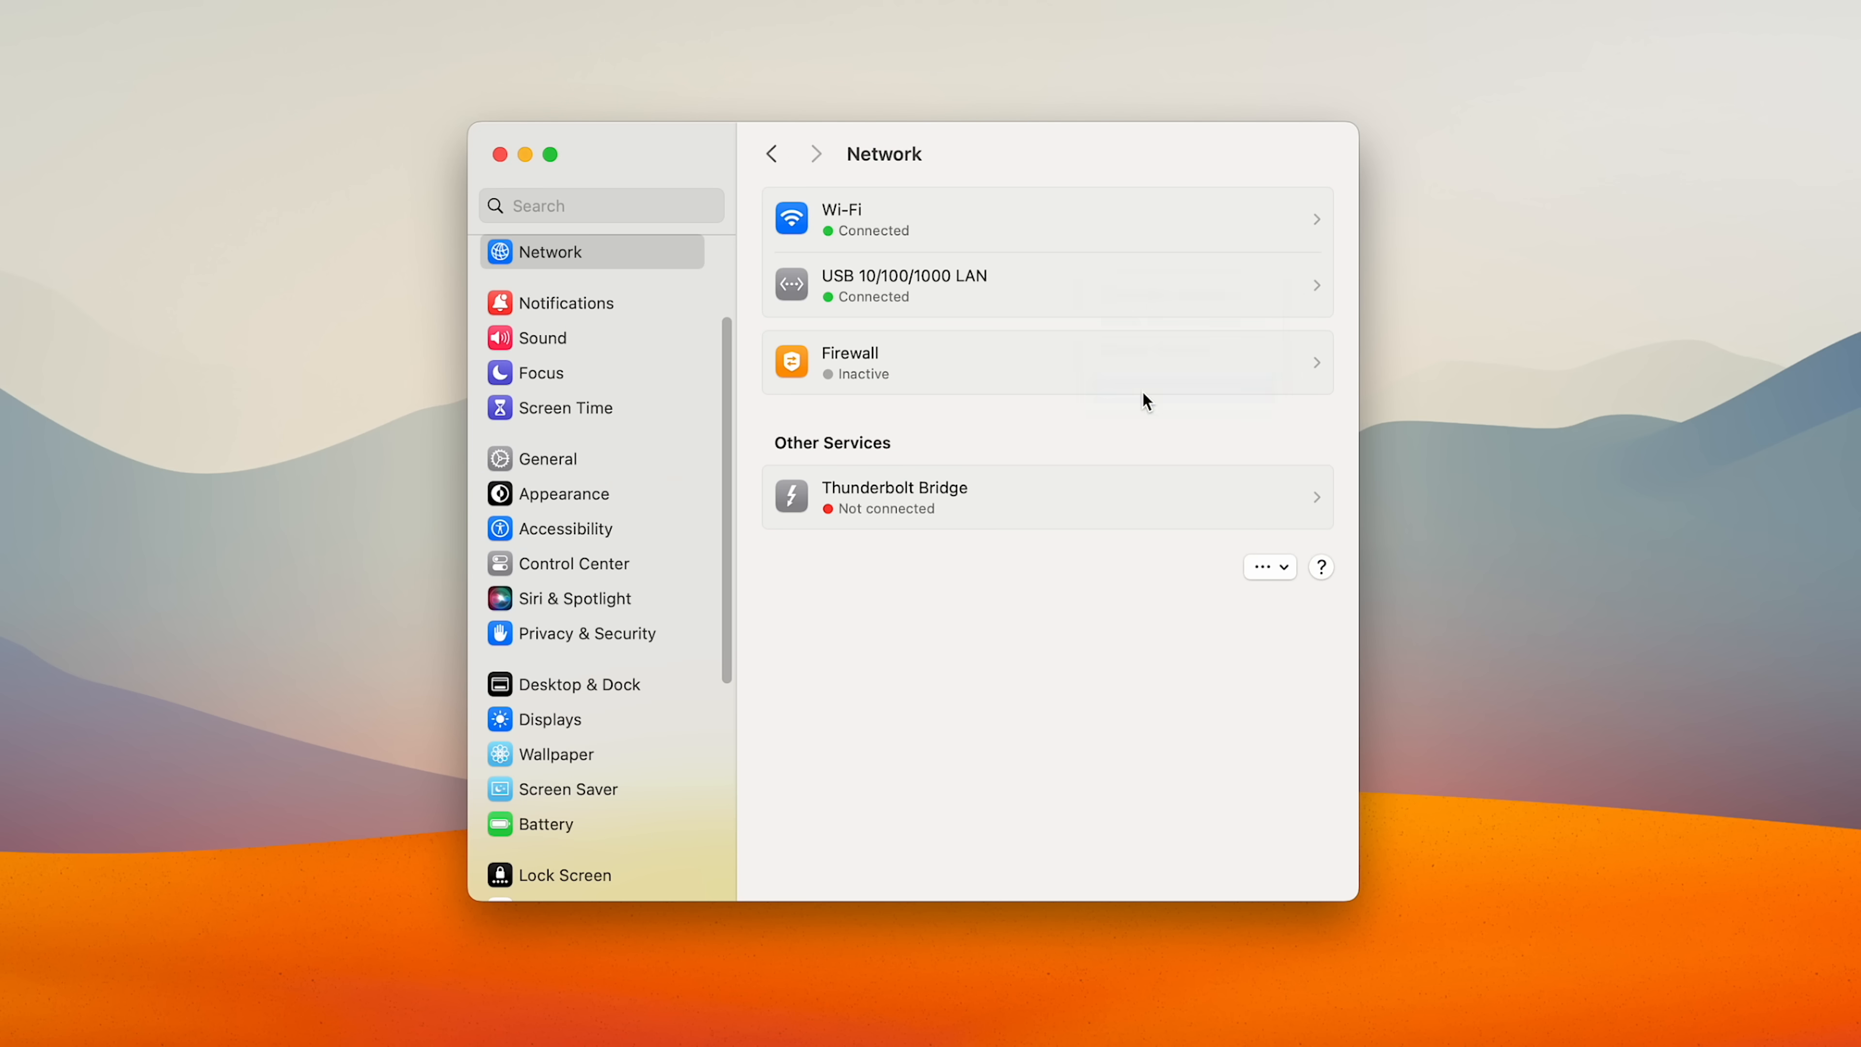
Move USB 10/100/1000 LAN above Wi-Fi in the network service order and confirm.
{"action": "left_click", "coordinate": [1262, 566]}
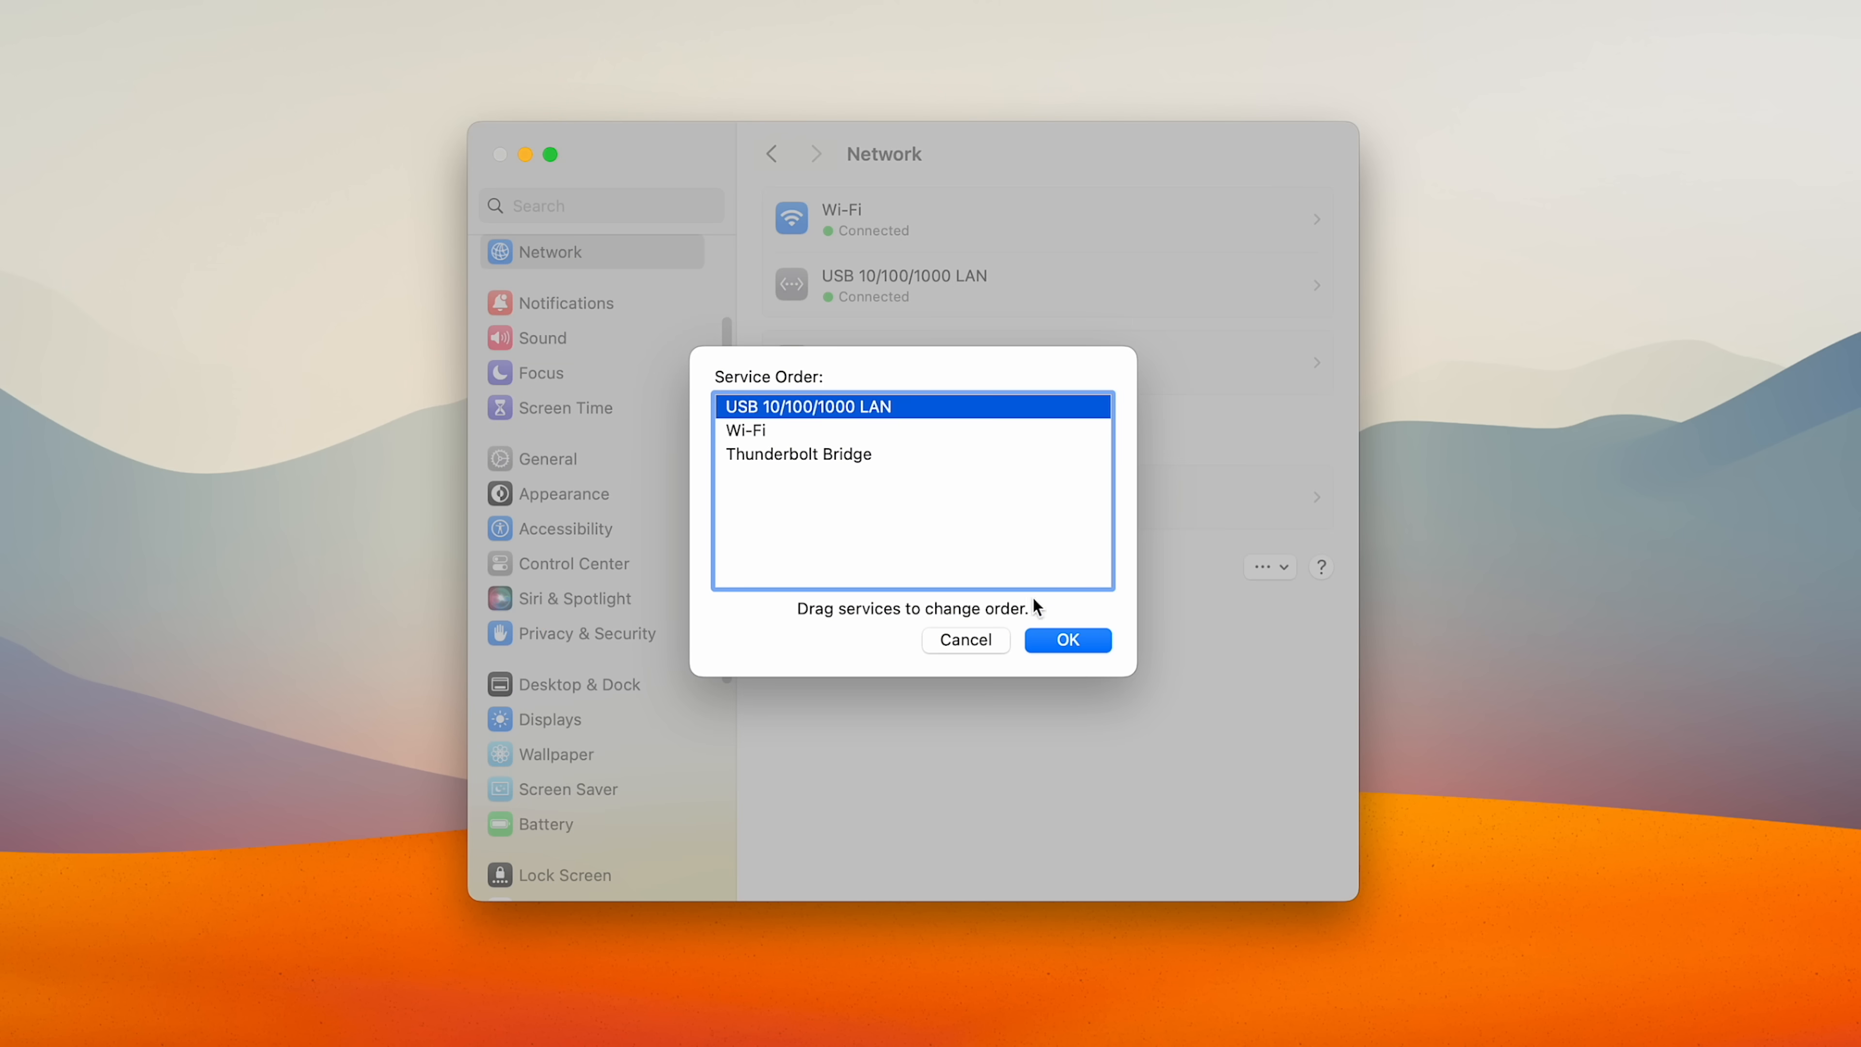
{"action": "left_click", "coordinate": [1066, 638]}
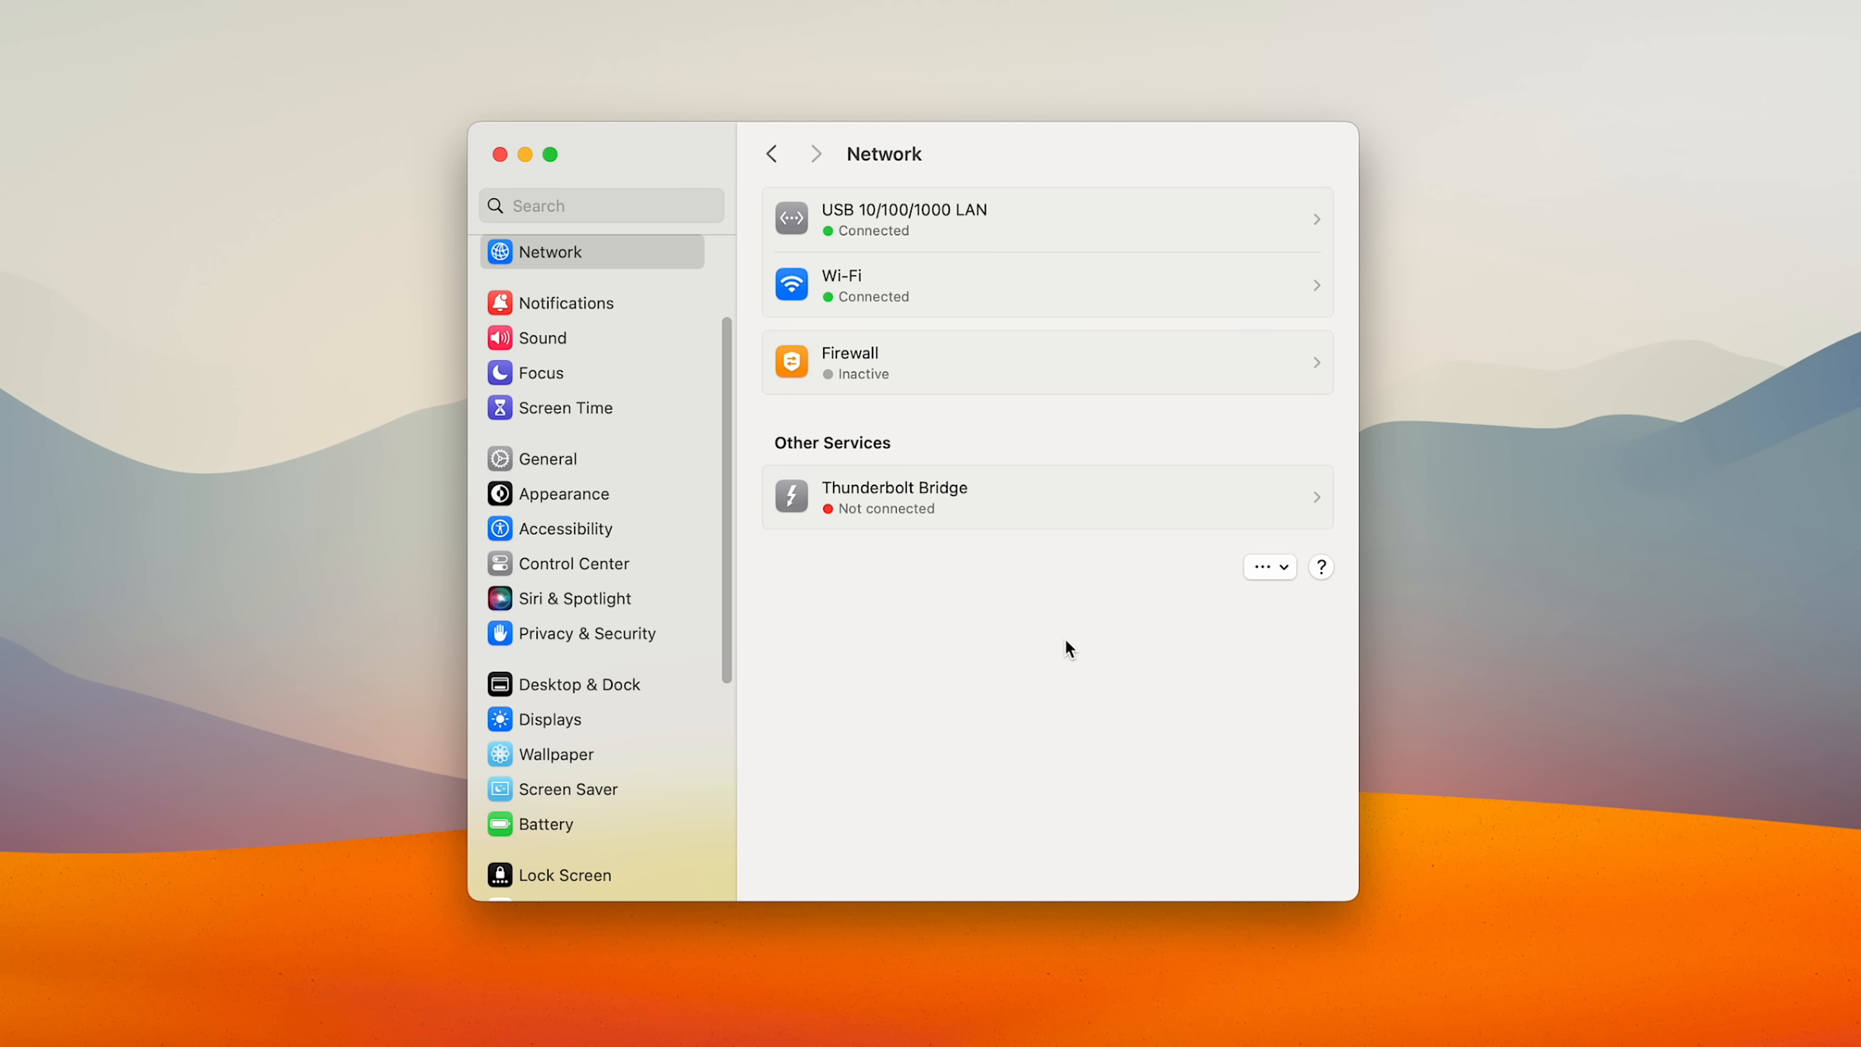
{"action": "scroll", "scroll_direction": "down", "scroll_amount": 3}
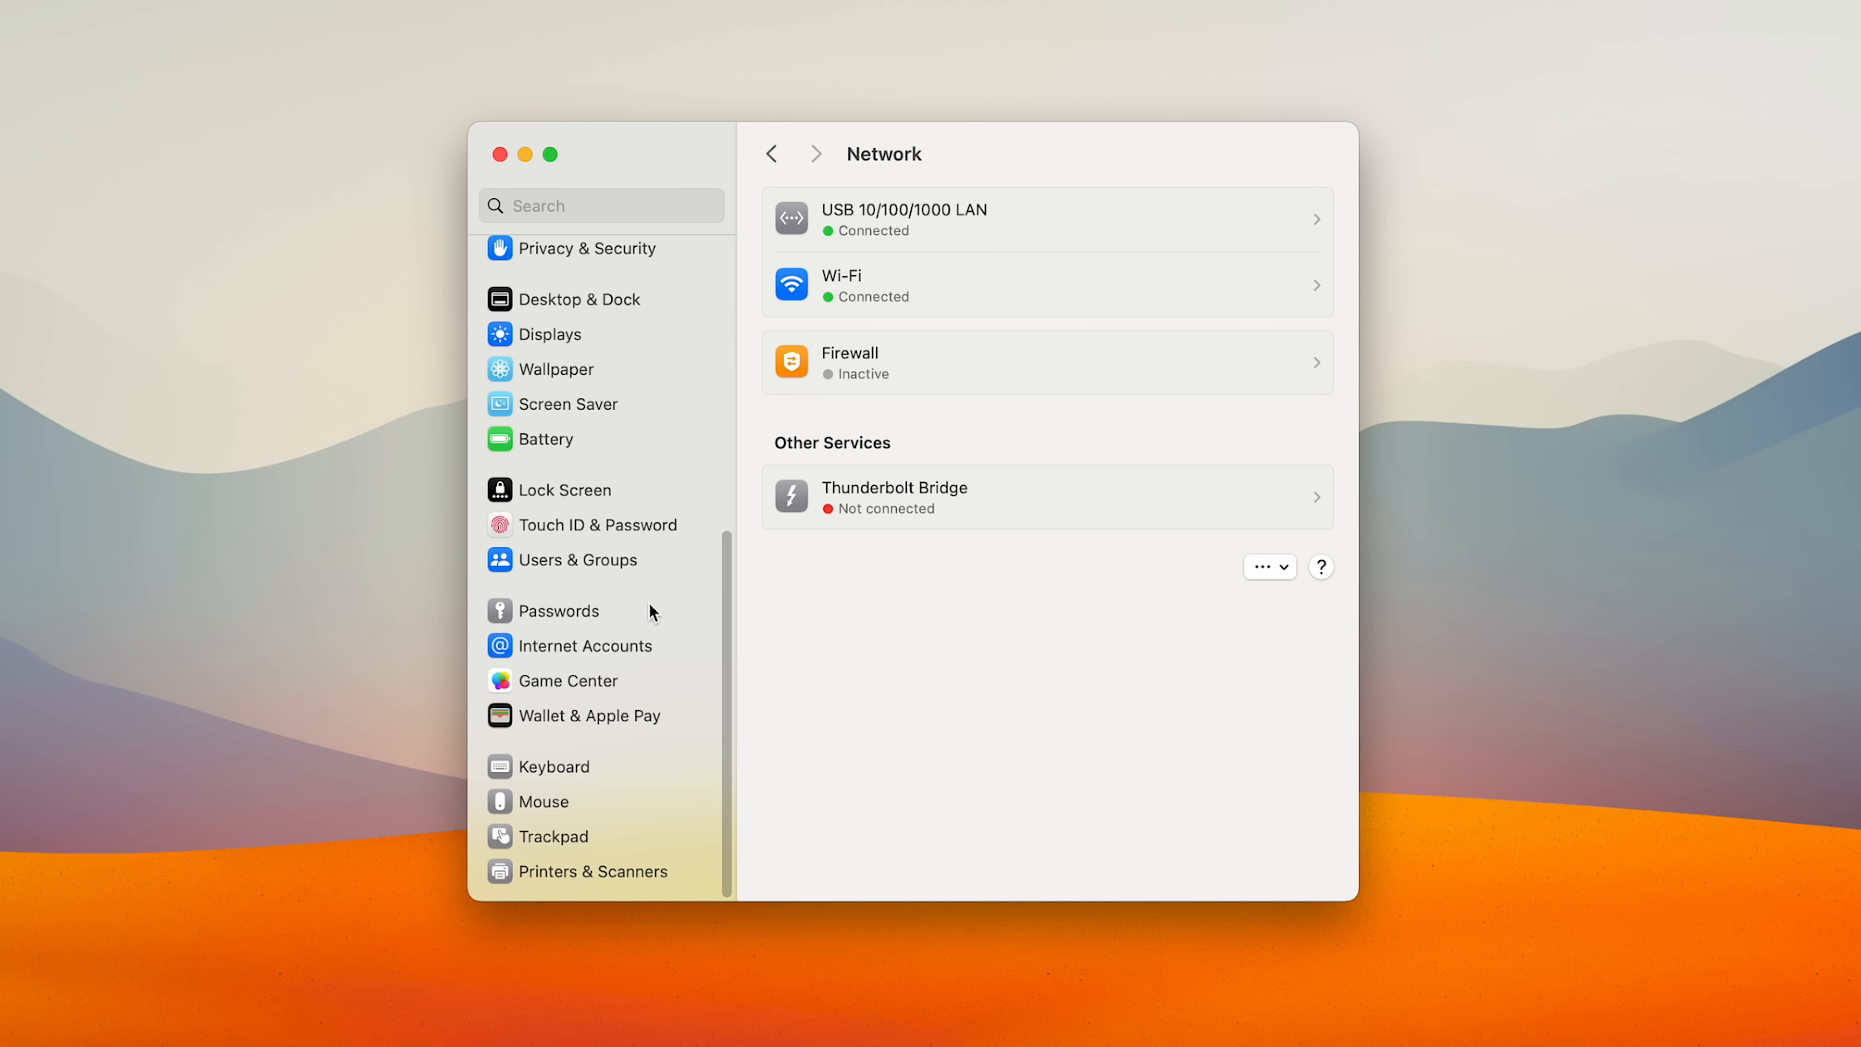
Switch off Show inline predictive text for the U.S. keyboard input source.
{"action": "left_click", "coordinate": [552, 766]}
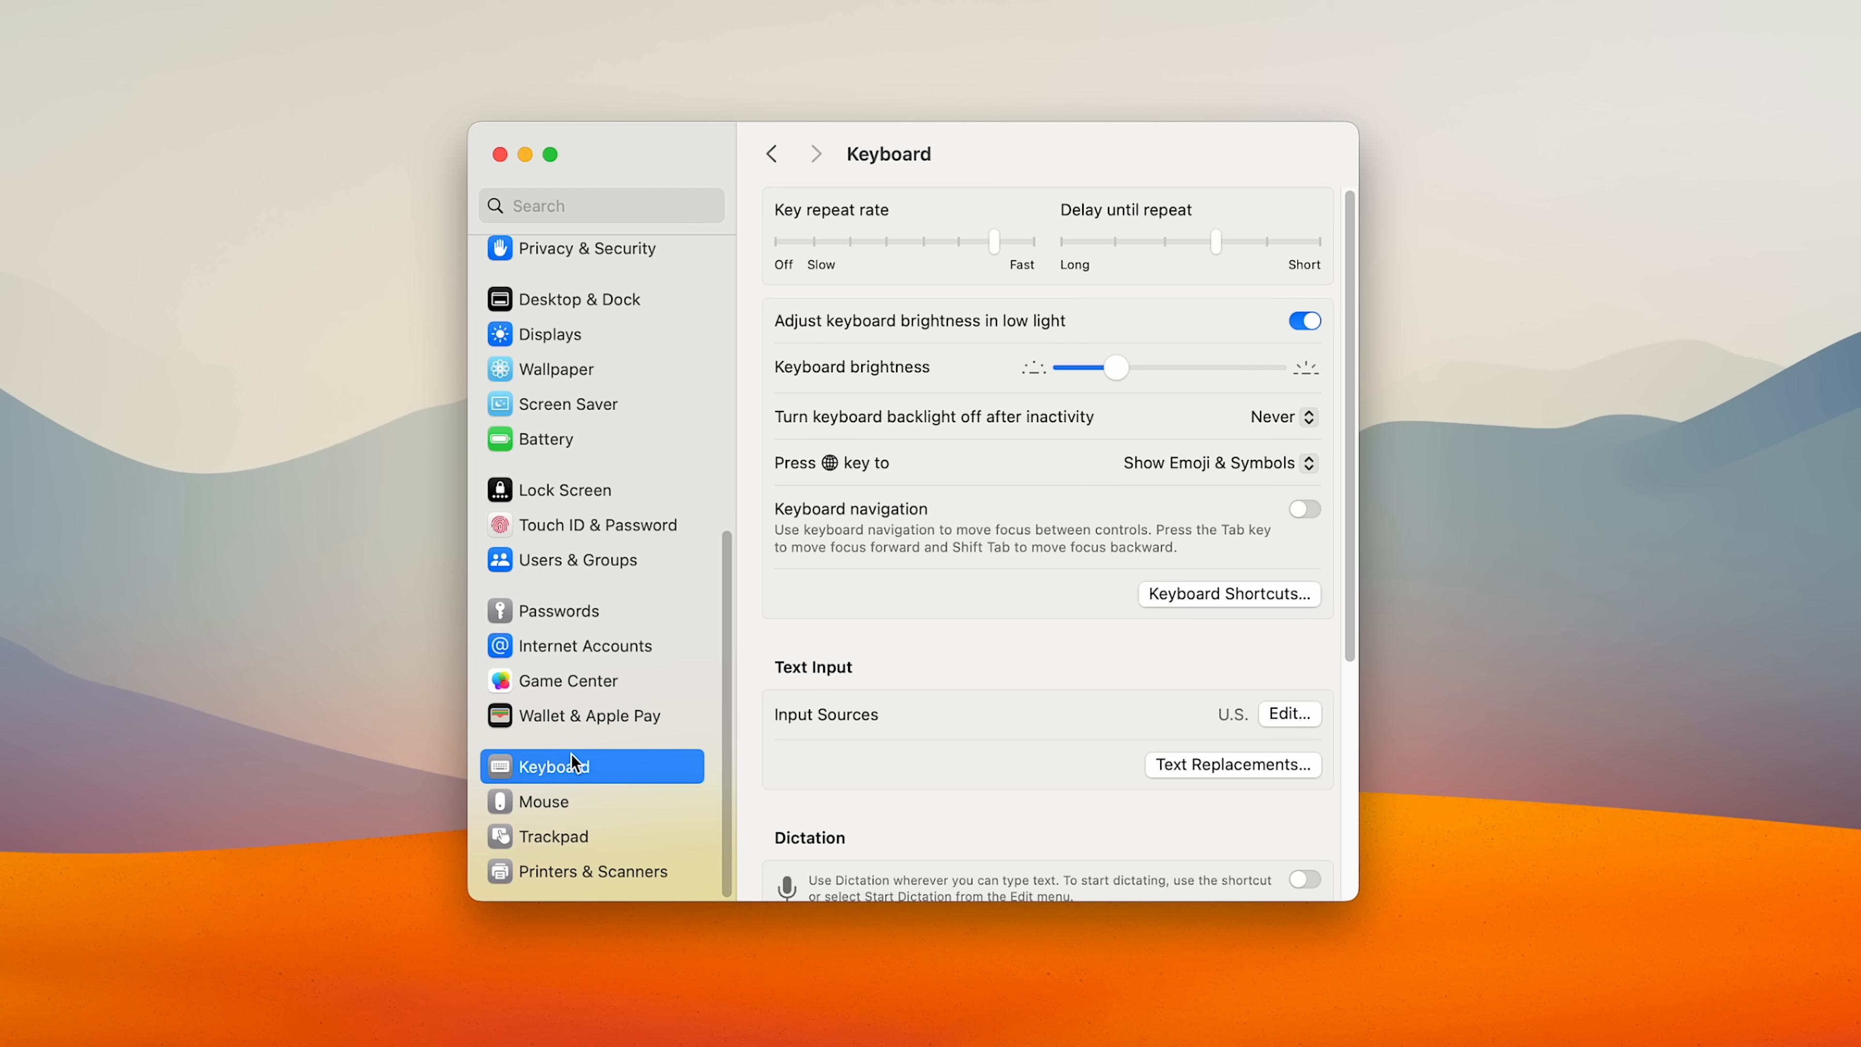
{"action": "left_click", "coordinate": [1287, 713]}
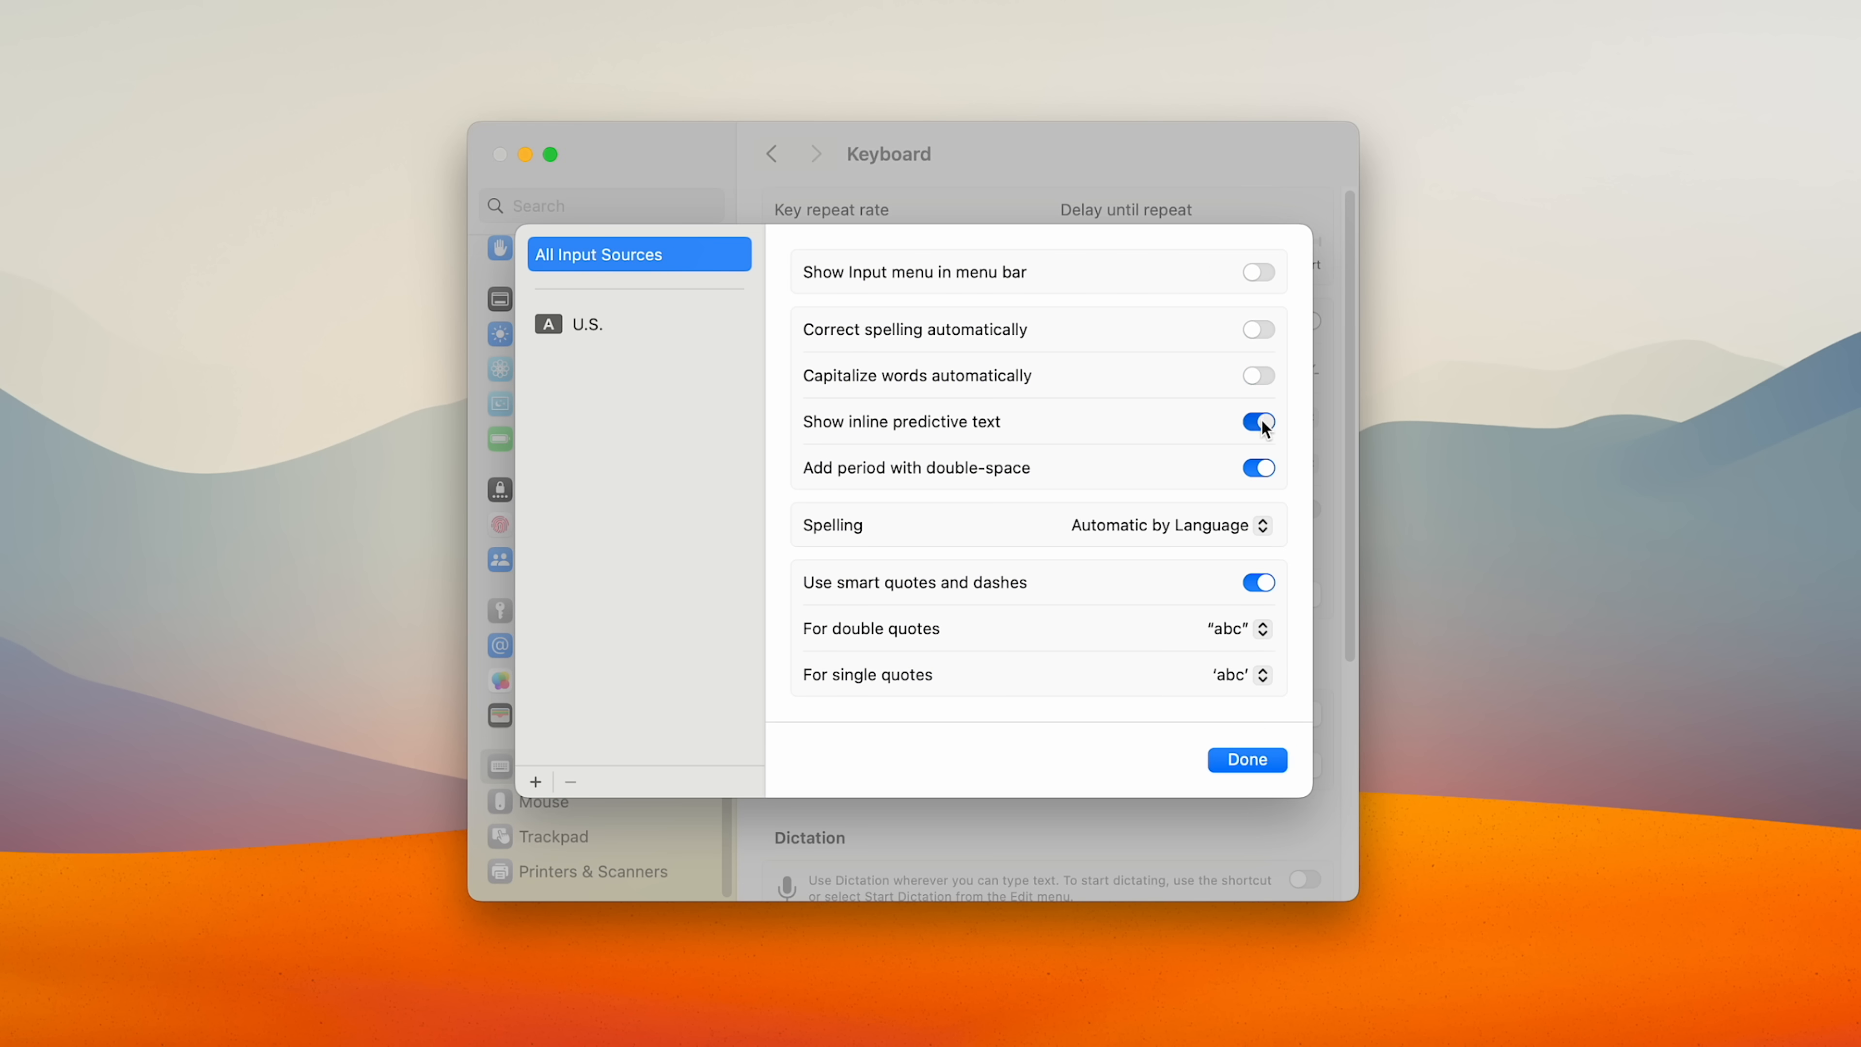
{"action": "left_click", "coordinate": [1257, 422]}
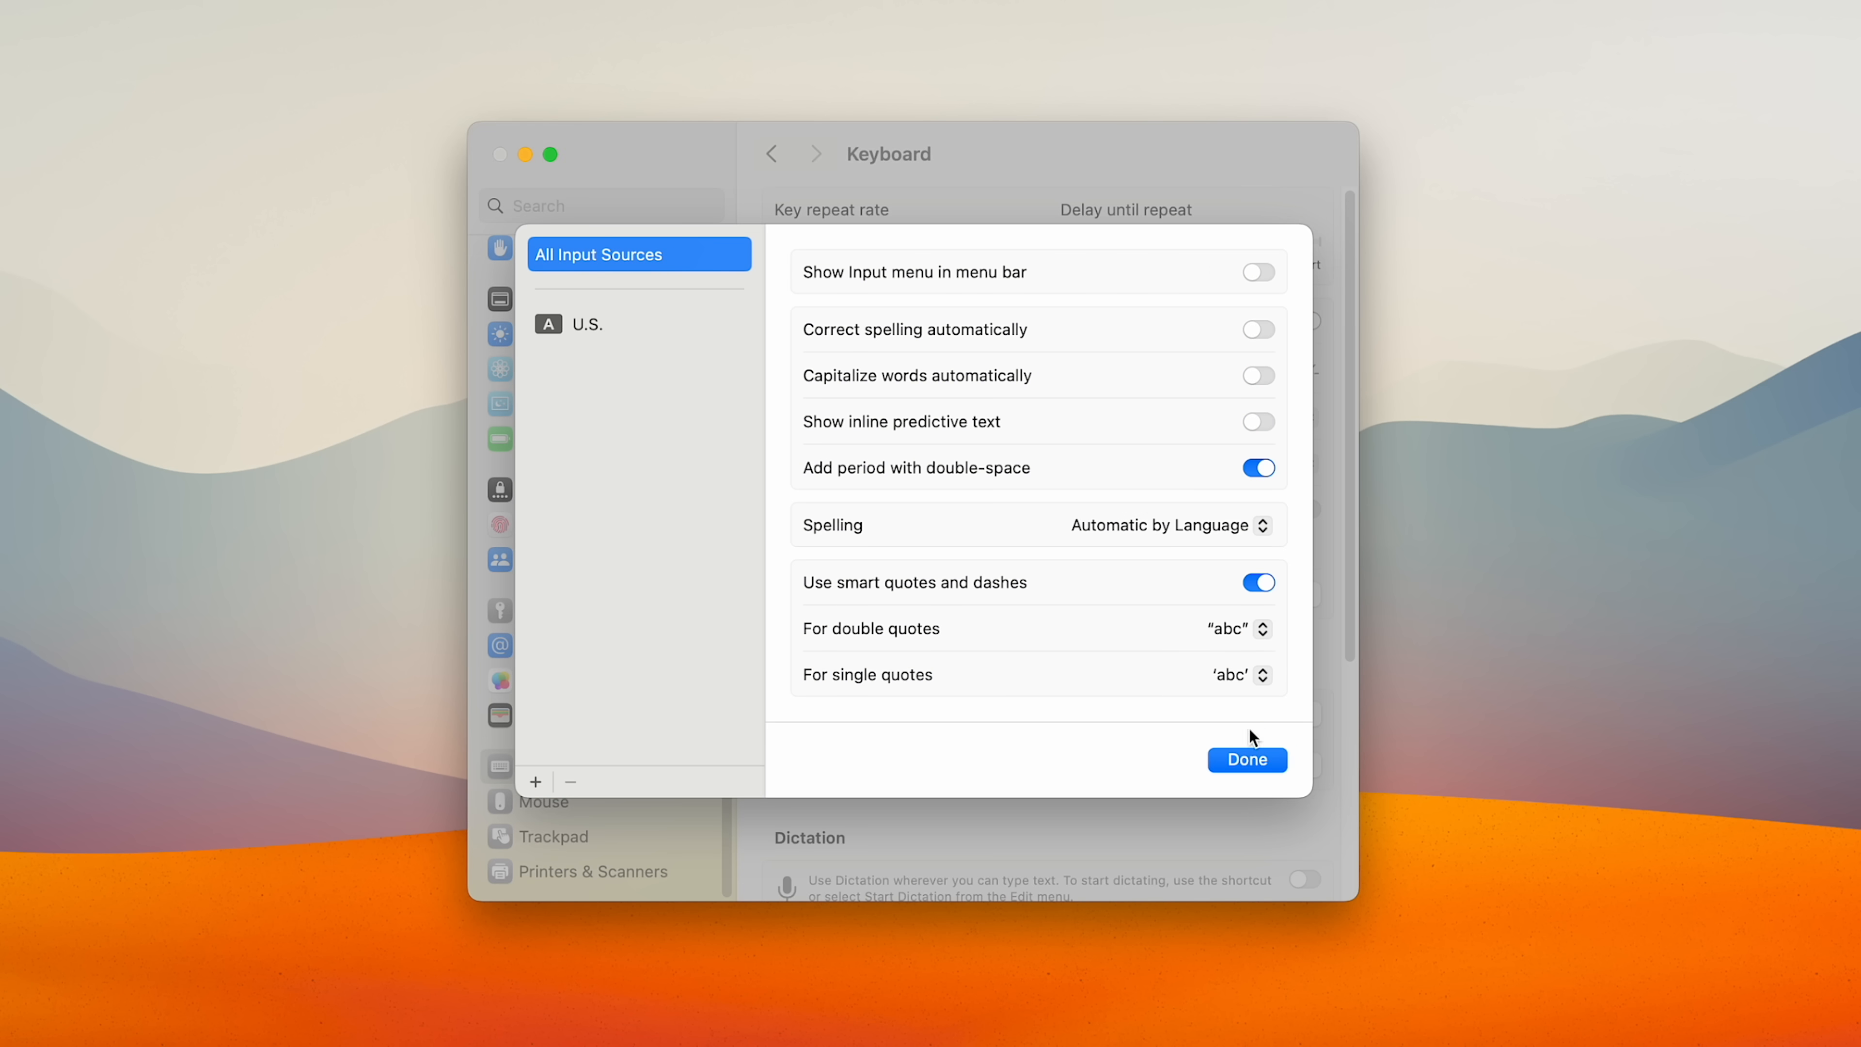
{"action": "left_click", "coordinate": [1246, 760]}
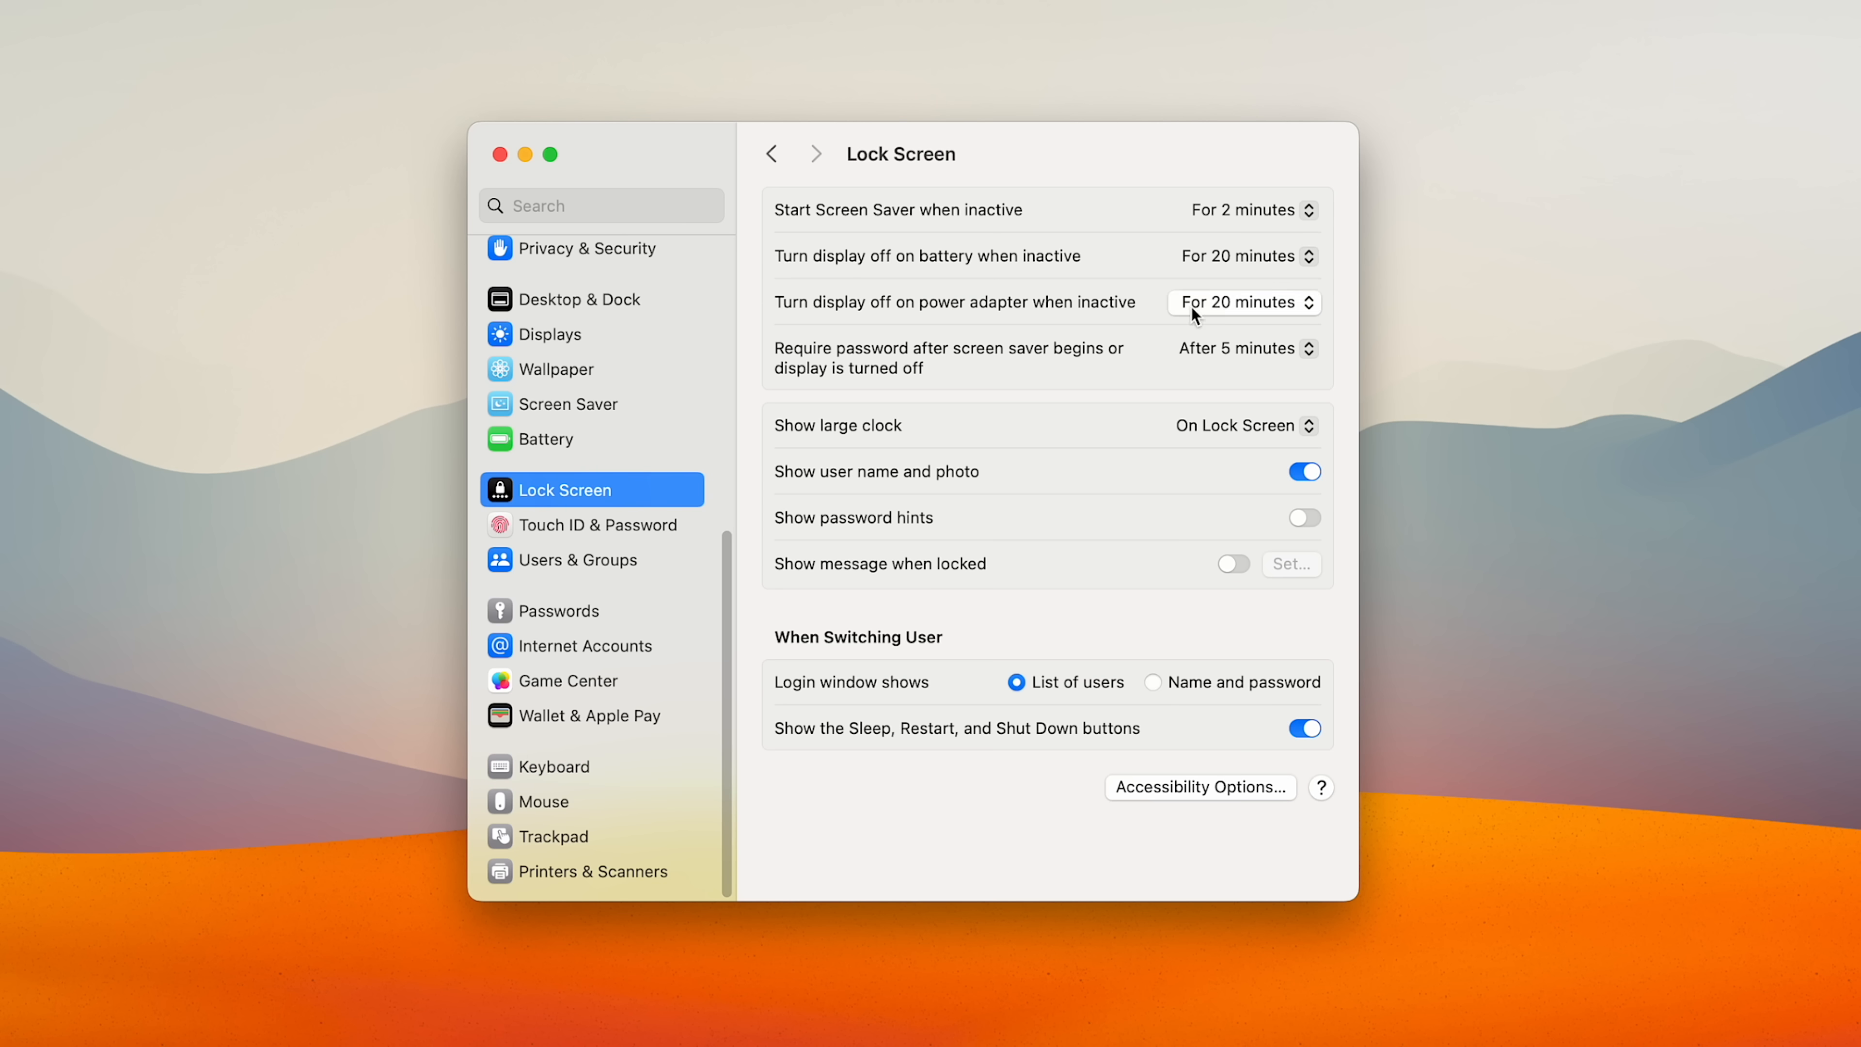
Set screen saver to 20 minutes, adapter display-off to 30 minutes, and hide user name and photo.
{"action": "left_click", "coordinate": [1243, 209]}
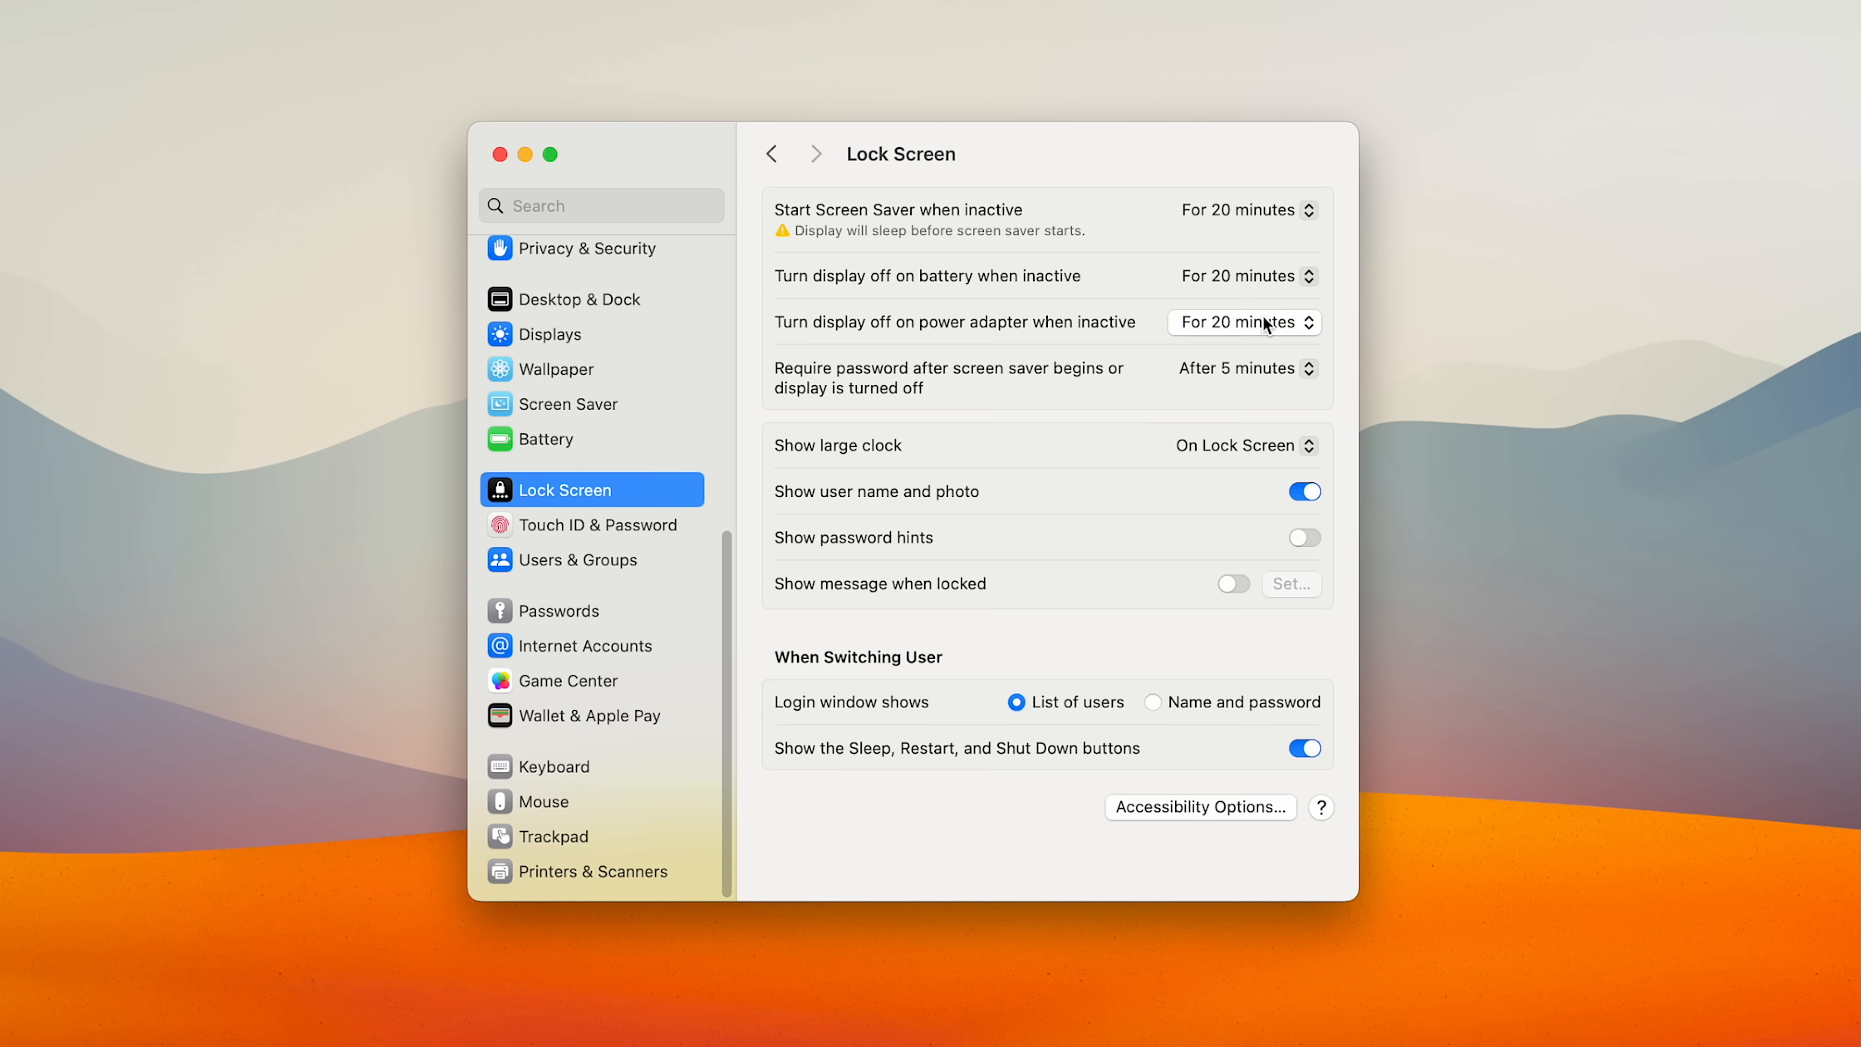
{"action": "left_click", "coordinate": [1243, 322]}
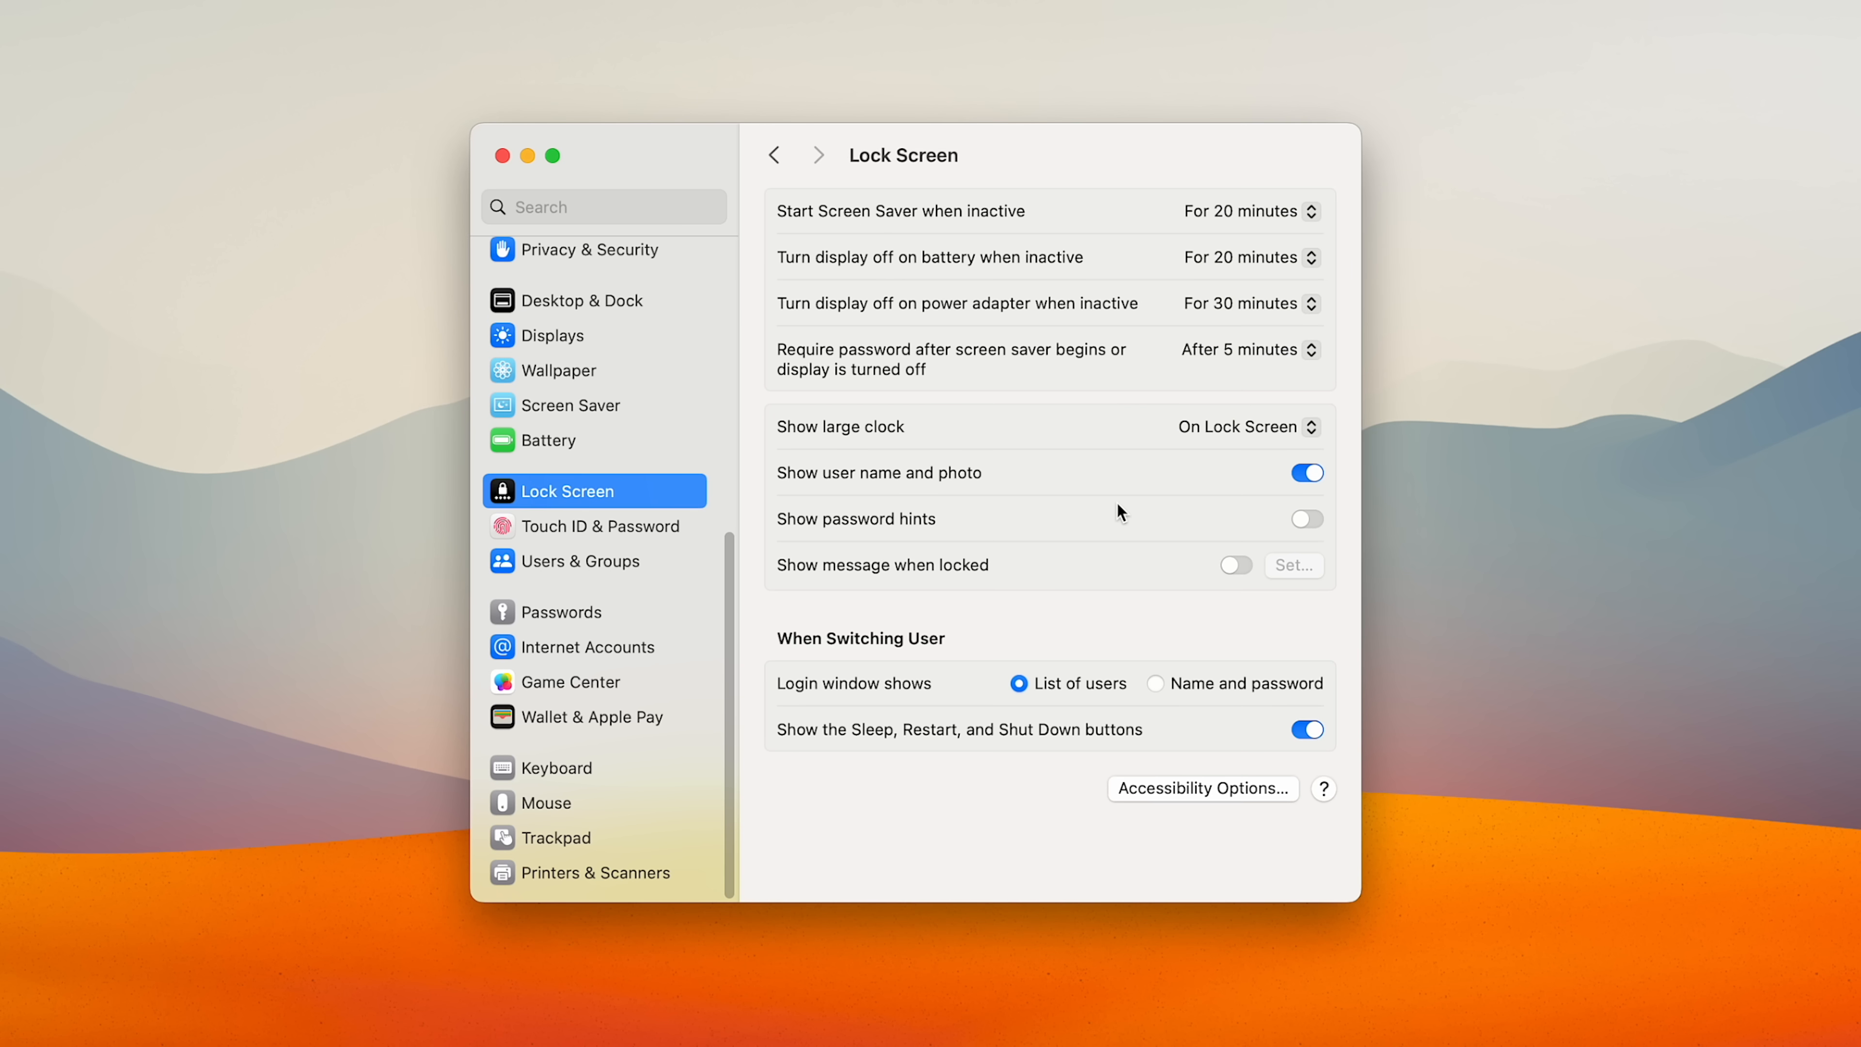
{"action": "left_click", "coordinate": [1305, 472]}
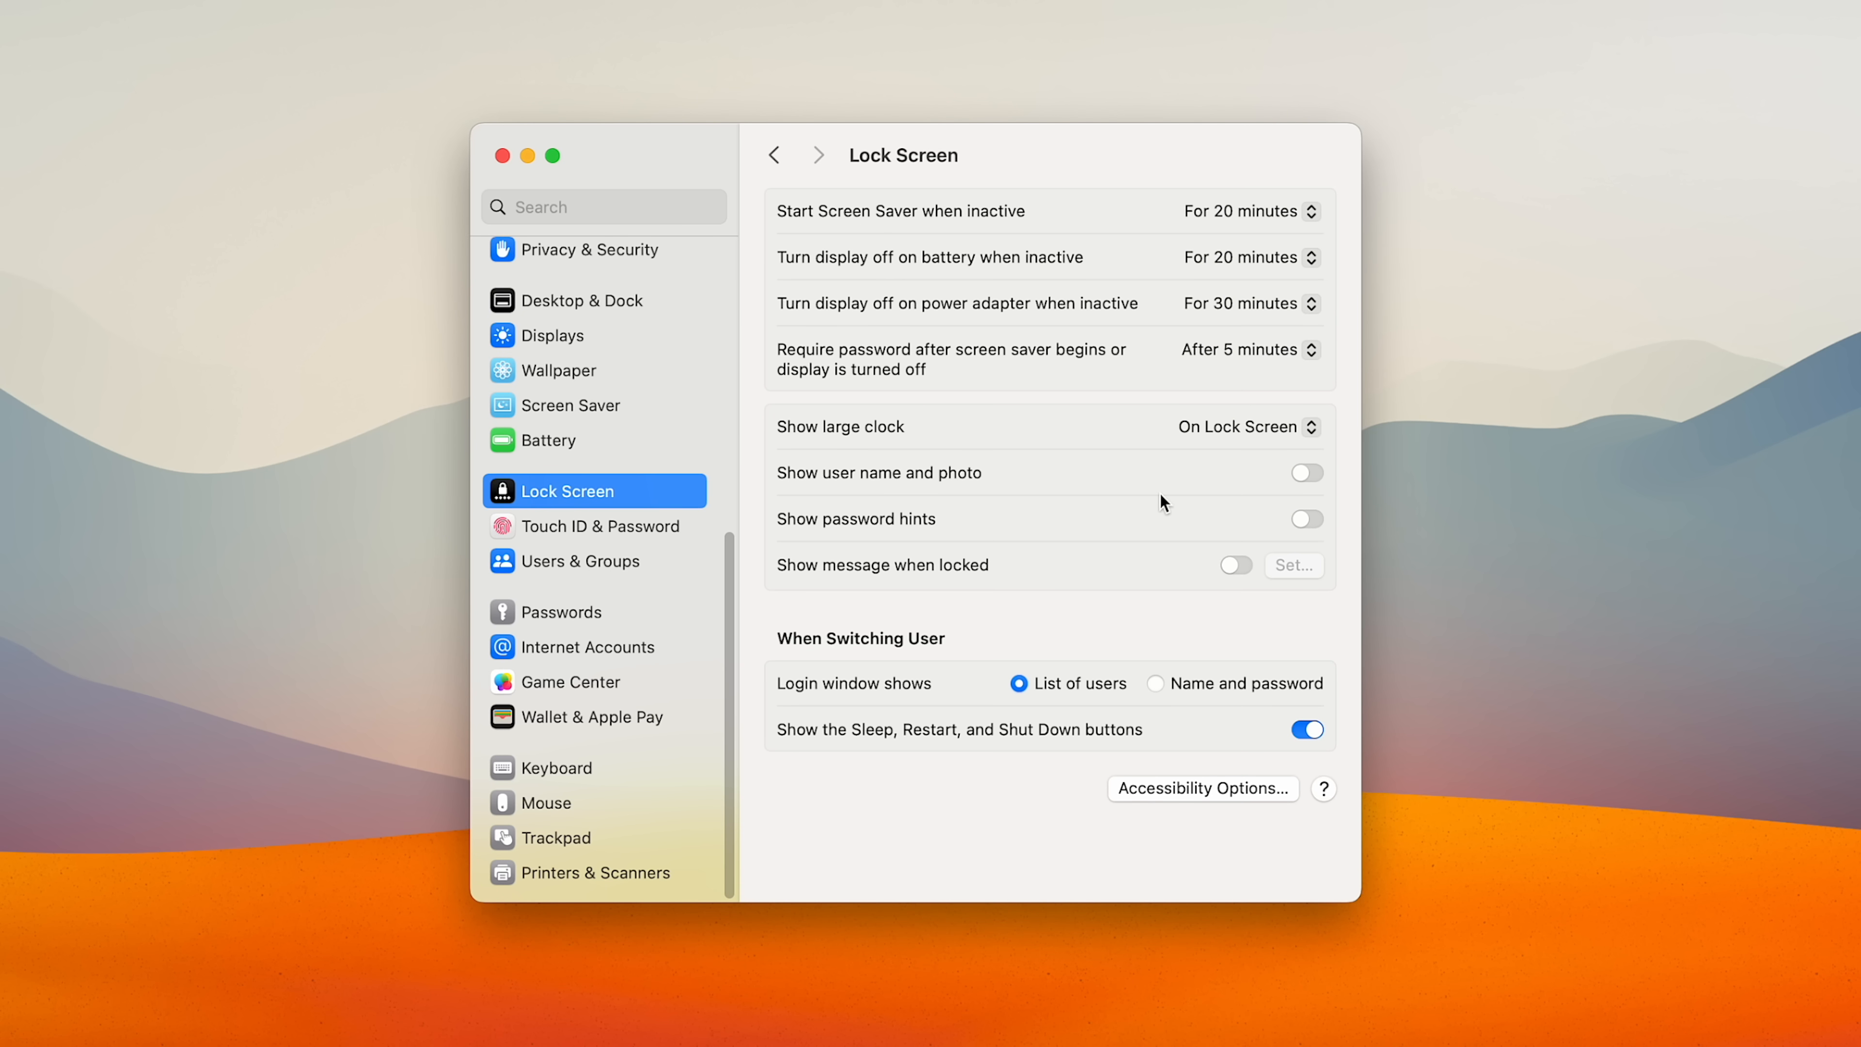
{"action": "left_click", "coordinate": [555, 333]}
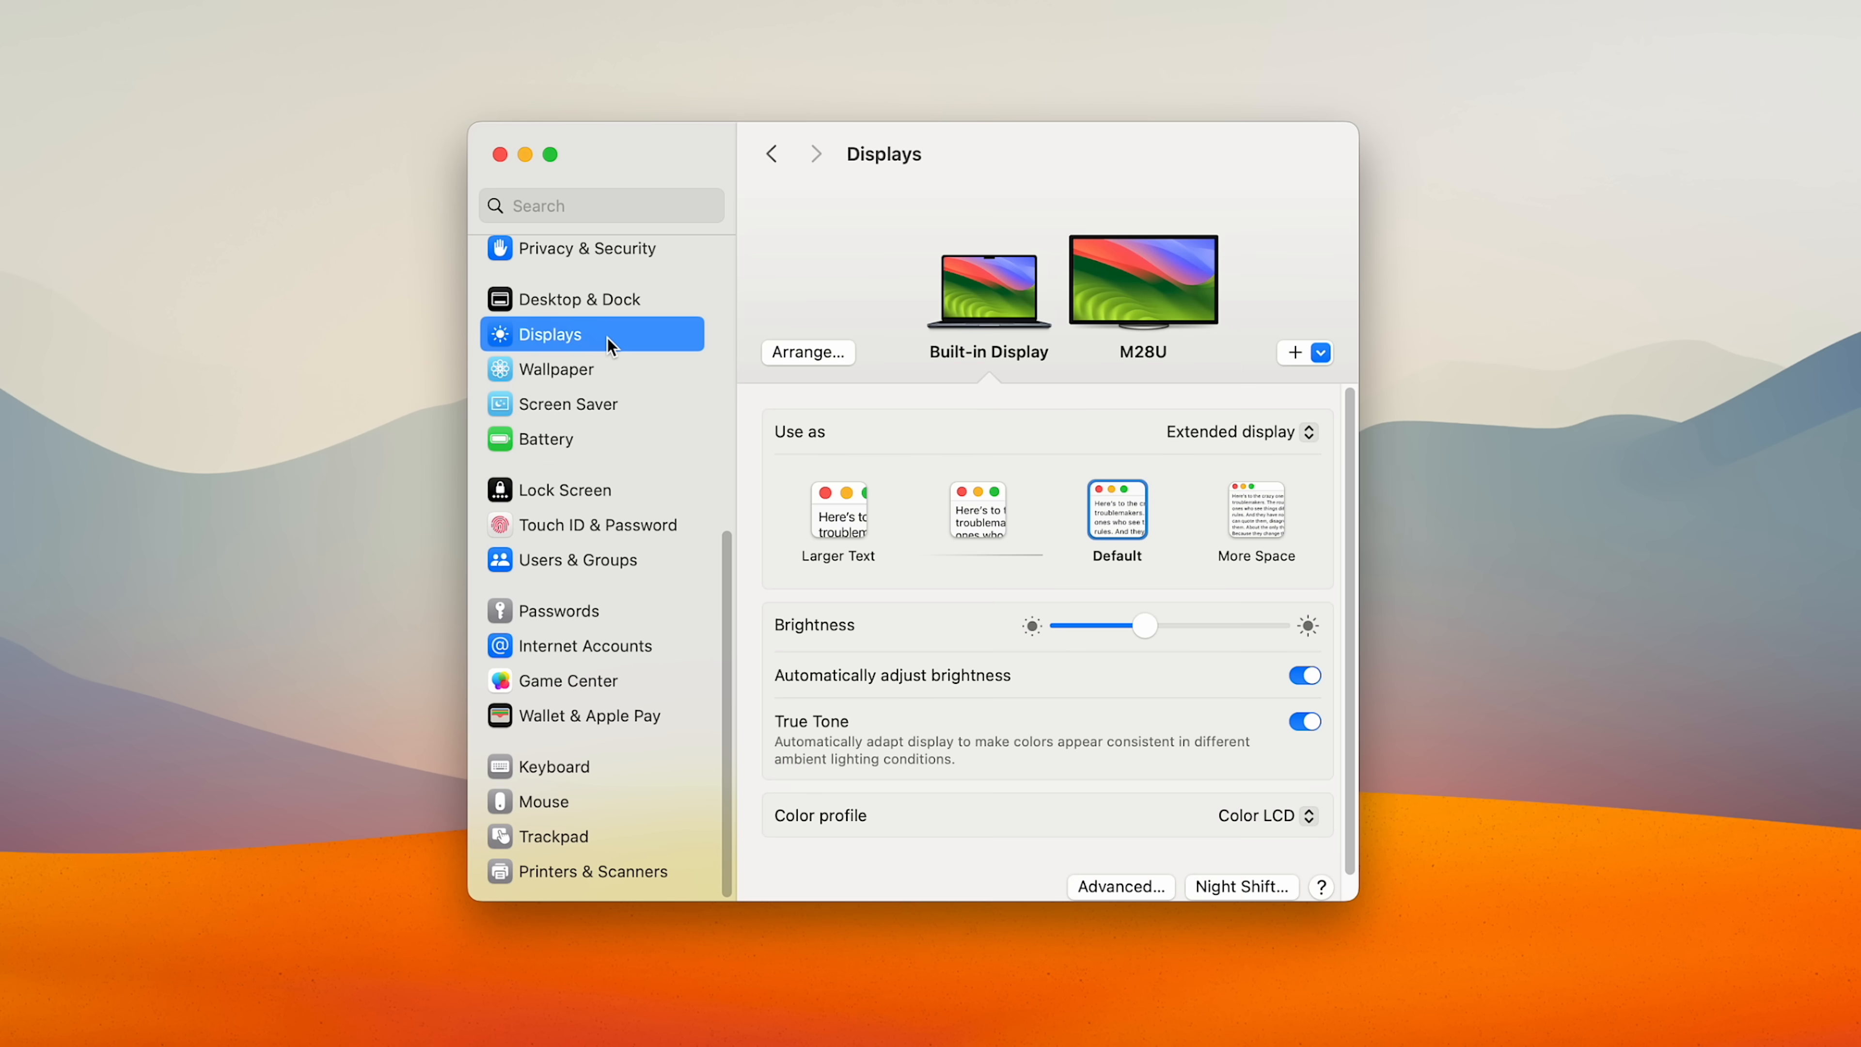
{"action": "mouse_move", "coordinate": [806, 461]}
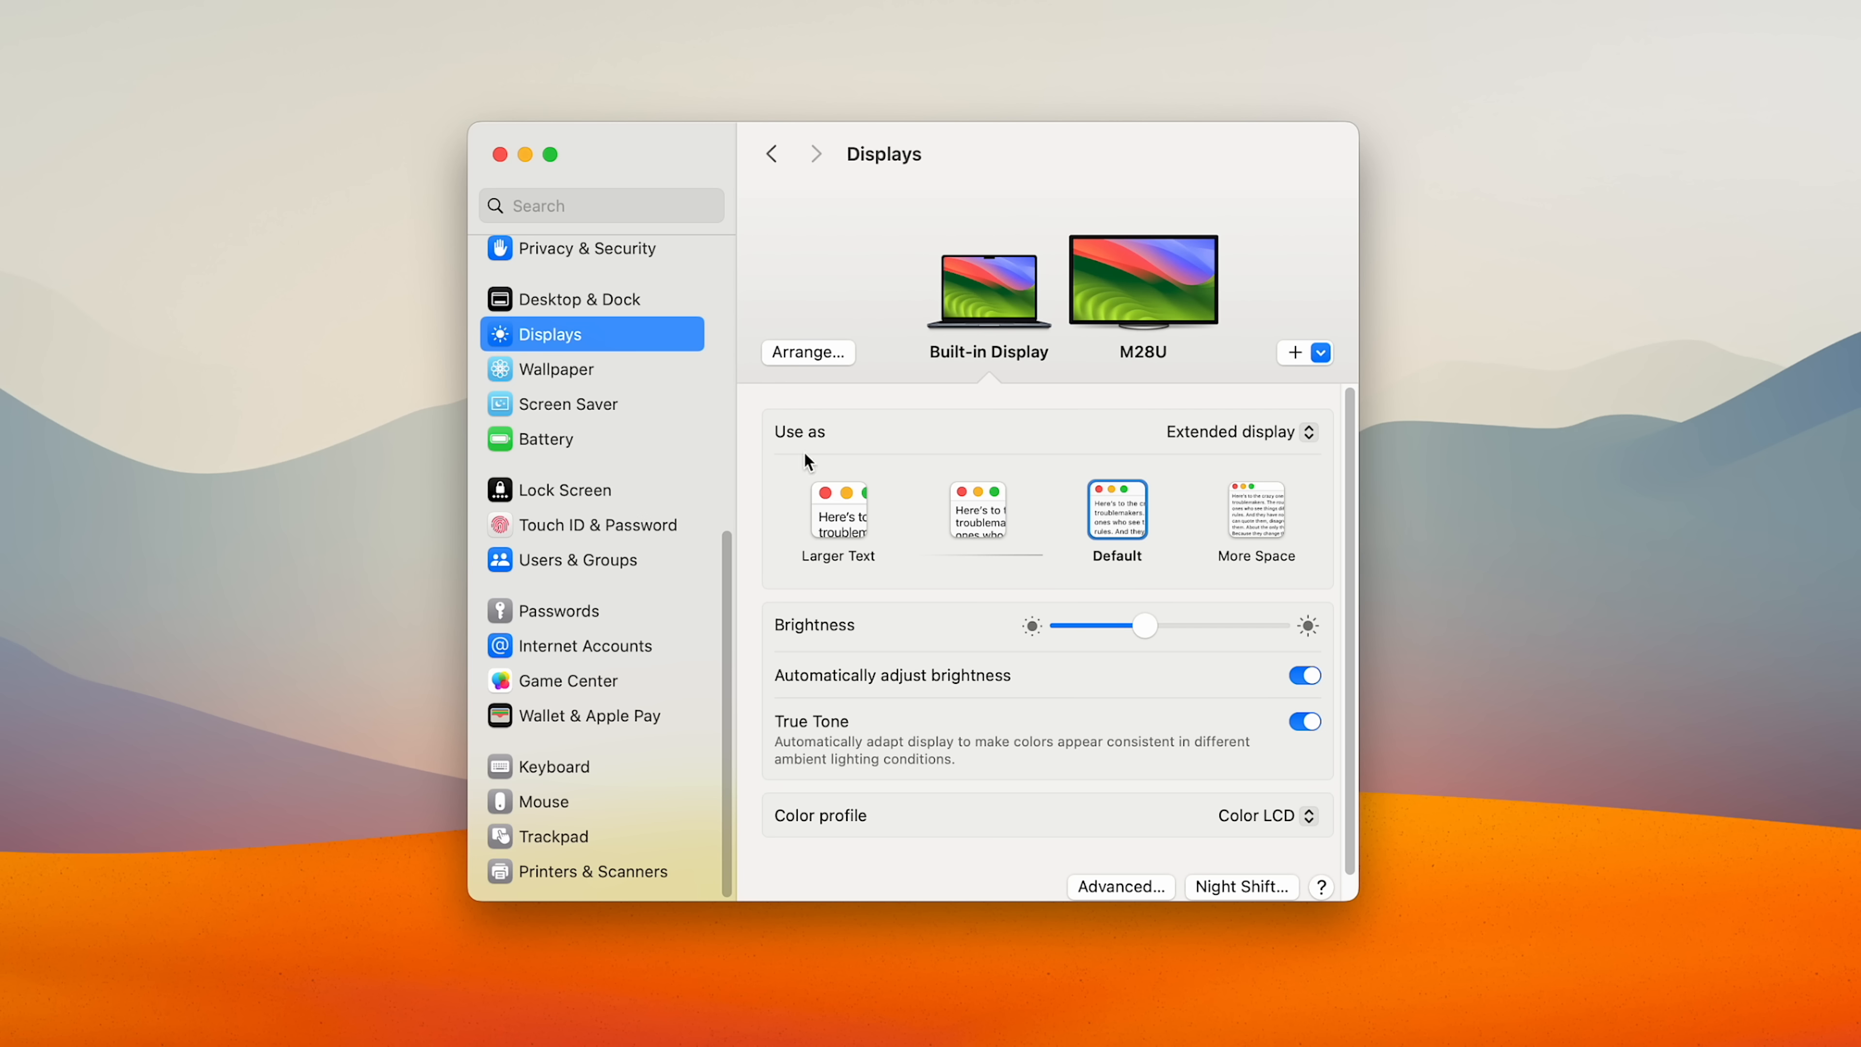
Switch off Automatically adjust brightness and True Tone for the built-in display.
{"action": "left_click", "coordinate": [1302, 674]}
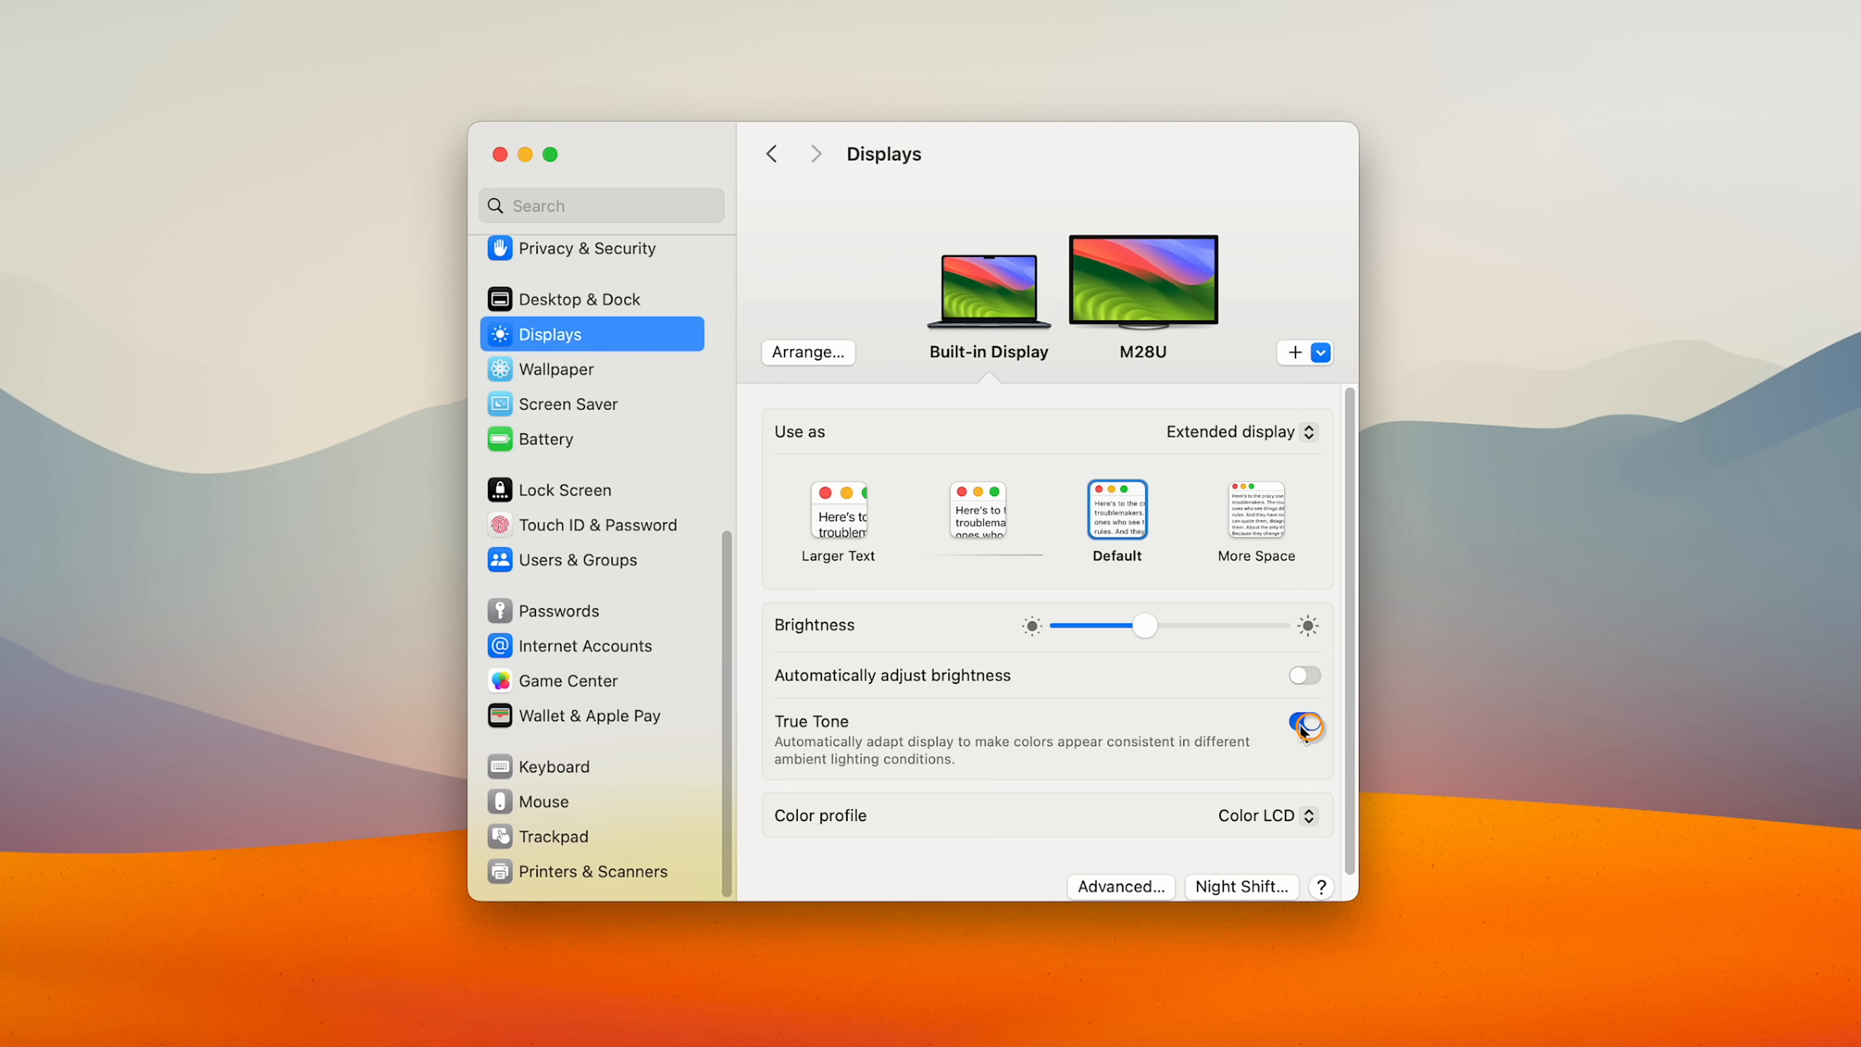
{"action": "left_click", "coordinate": [1302, 724]}
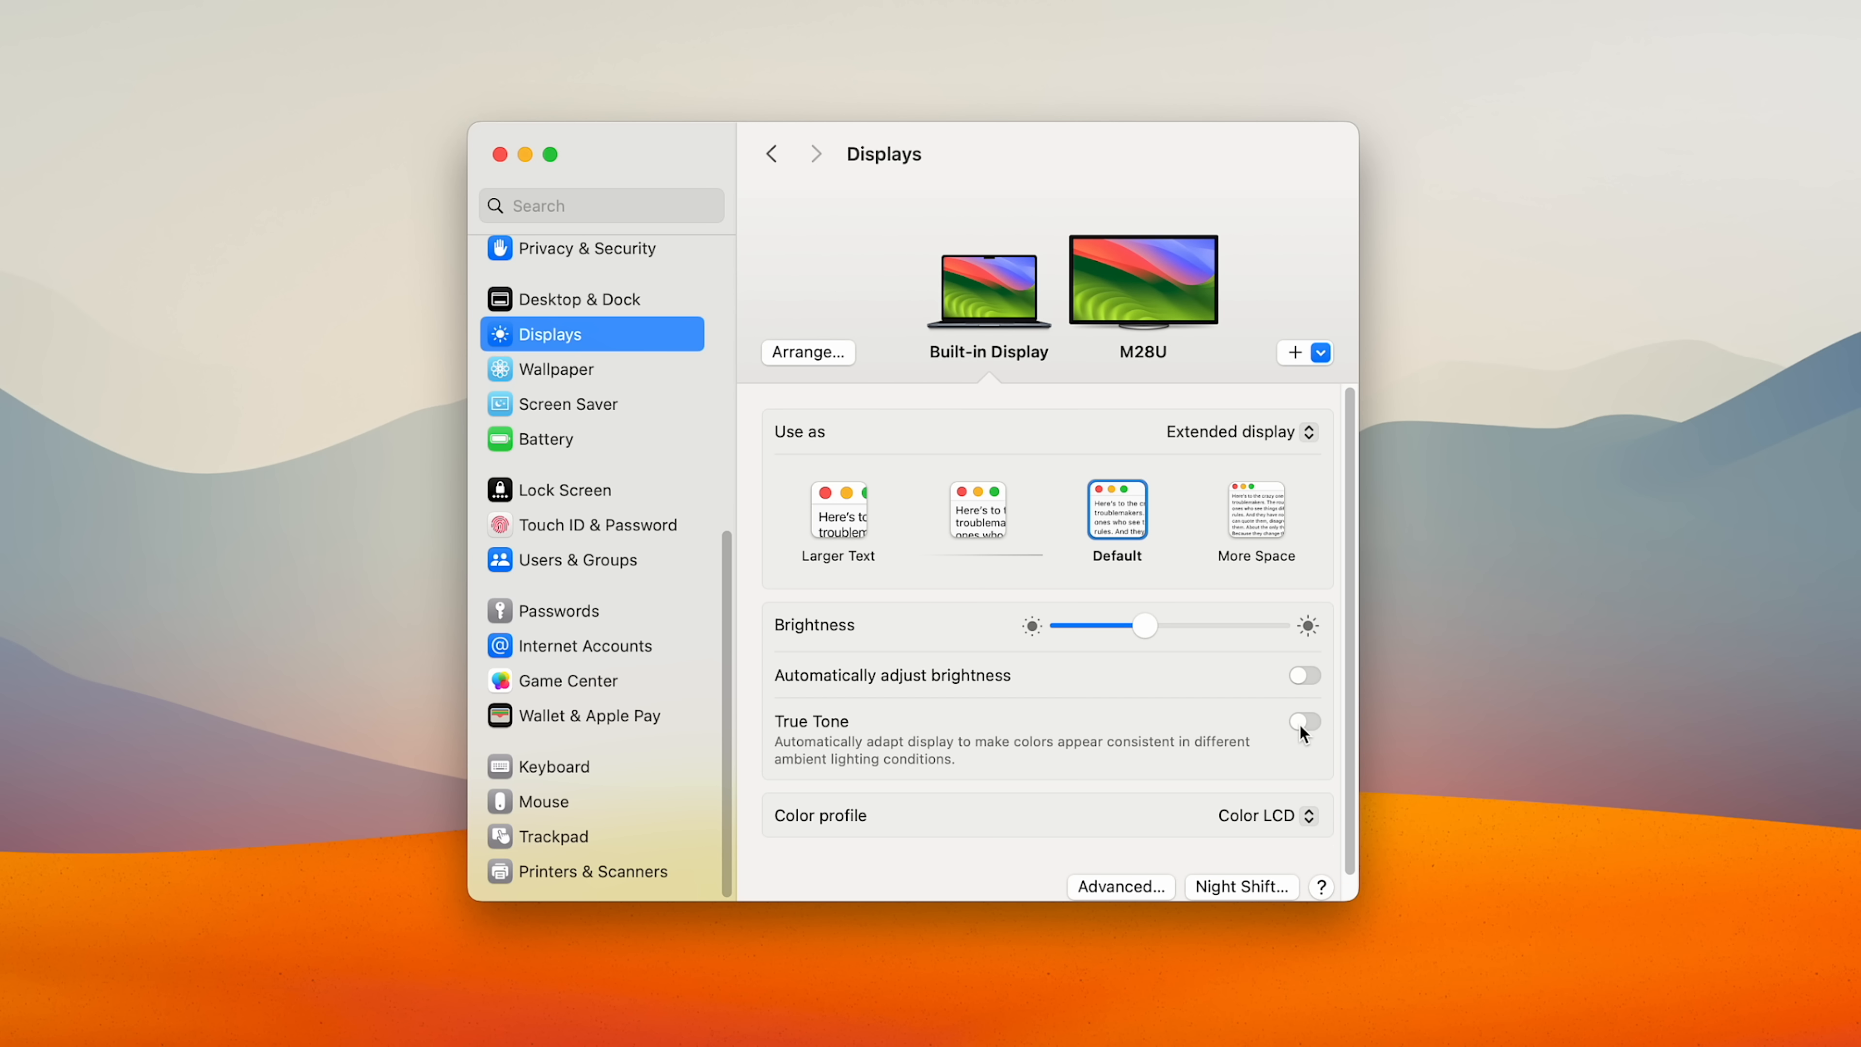
{"action": "left_click", "coordinate": [1239, 887]}
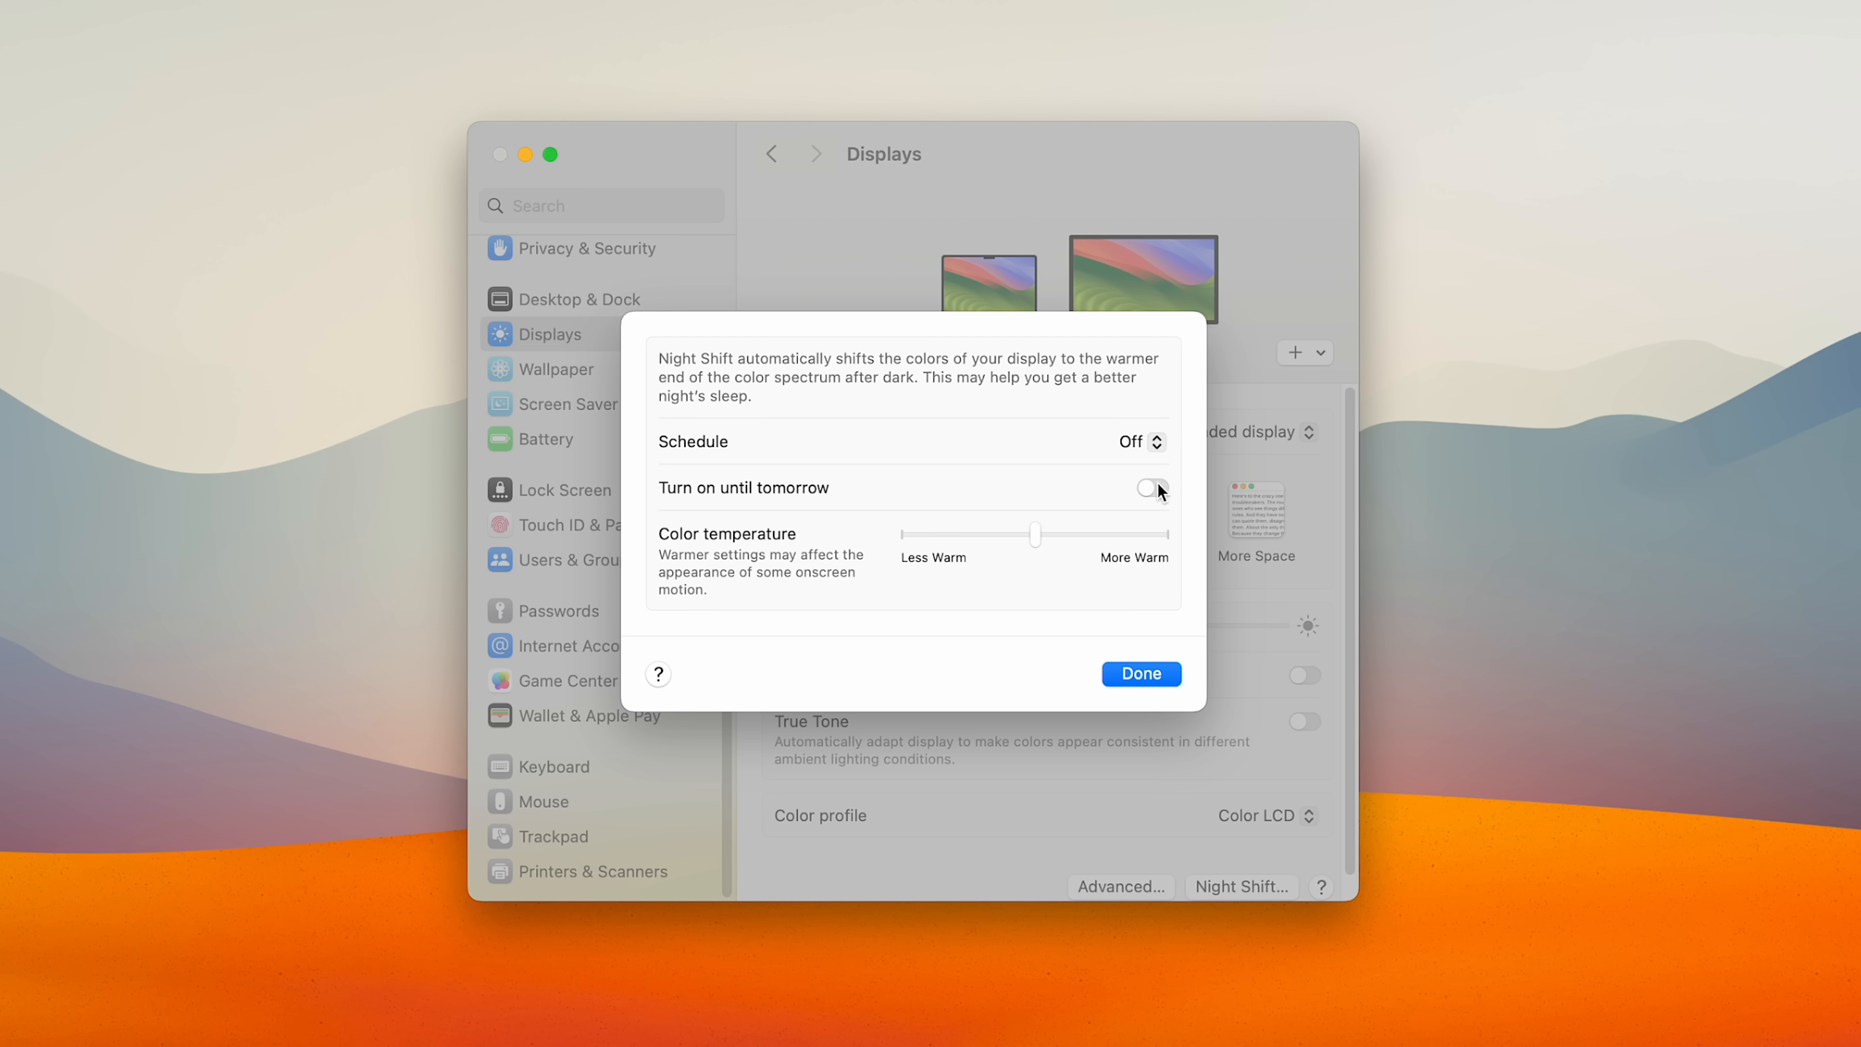
Set the Night Shift schedule to Sunset to Sunrise.
{"action": "left_click", "coordinate": [1135, 442]}
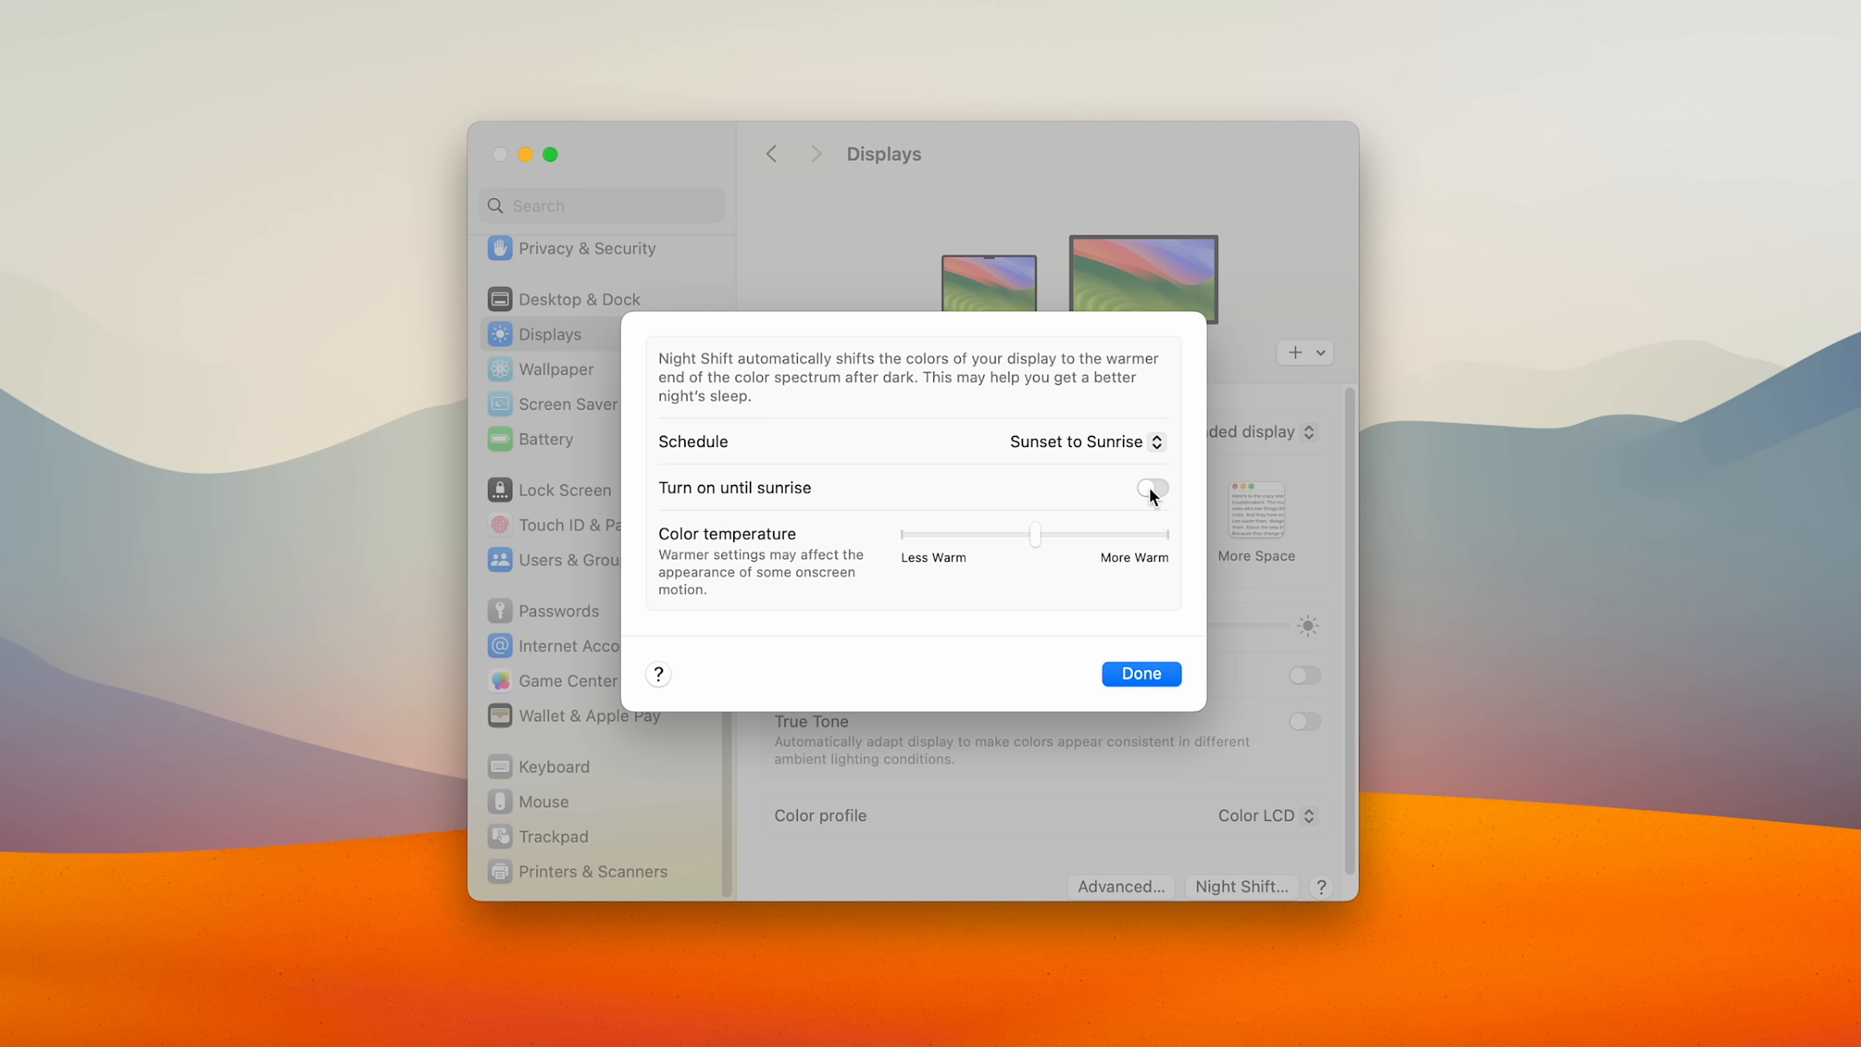